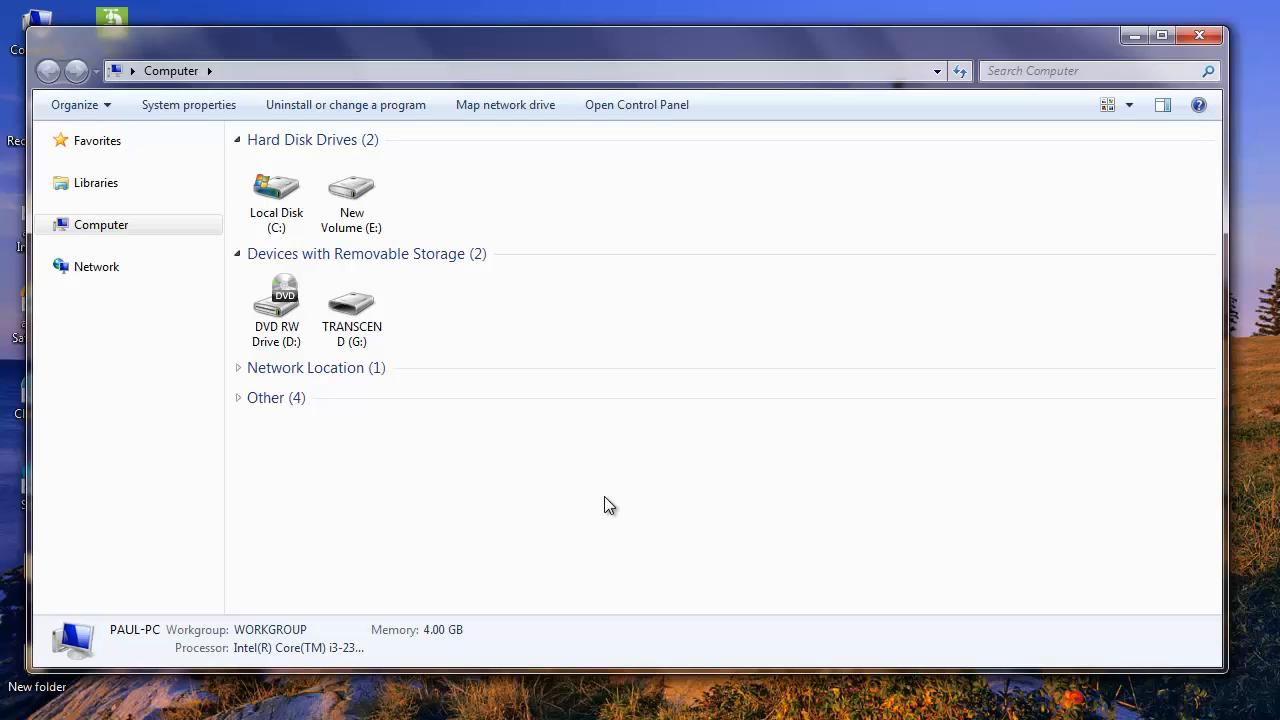
# Check the TRANSCEND (G:) drive in Computer and download Remo's thumb drive recovery tool.
pyautogui.click(352, 300)
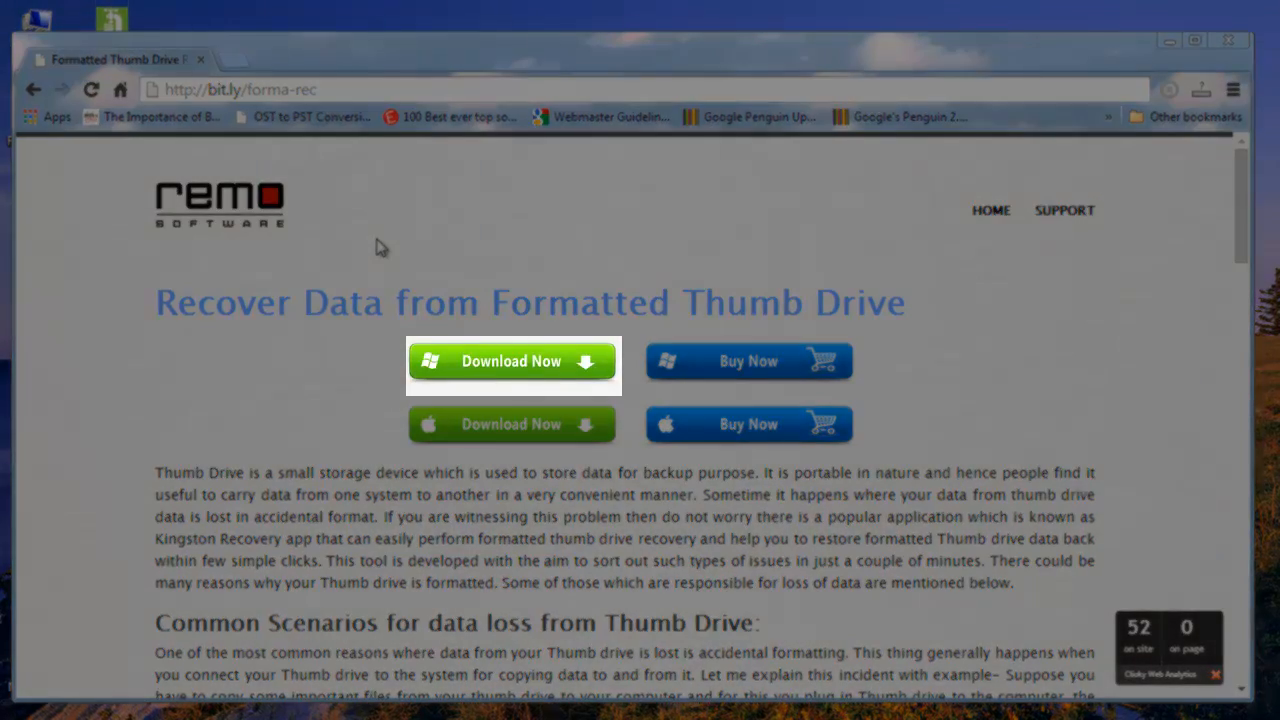
pyautogui.click(1168, 40)
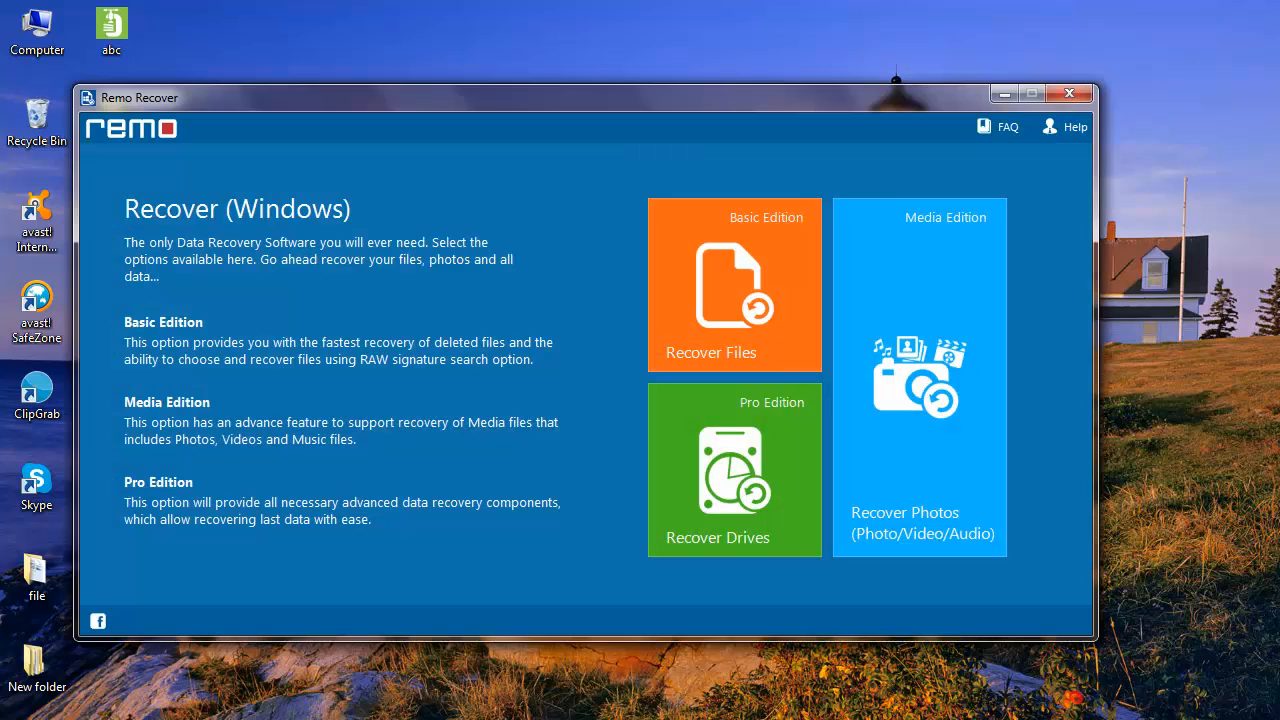
pyautogui.moveTo(664, 678)
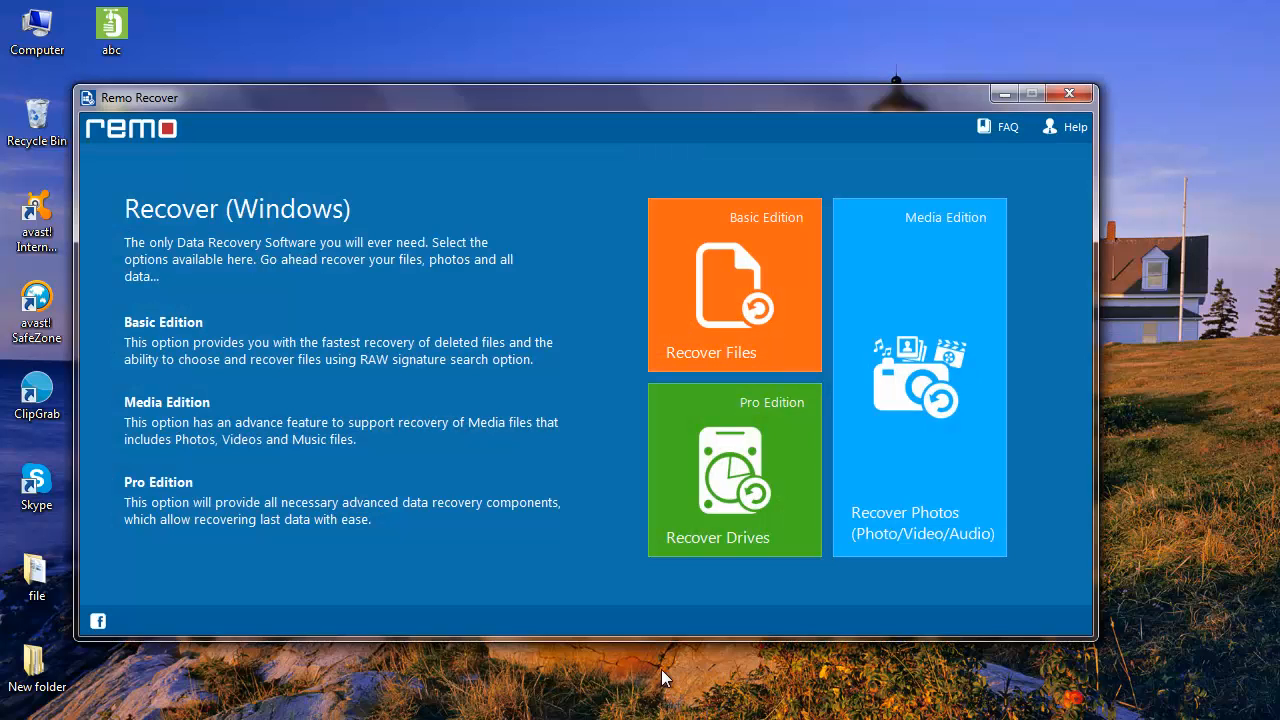
pyautogui.moveTo(700, 504)
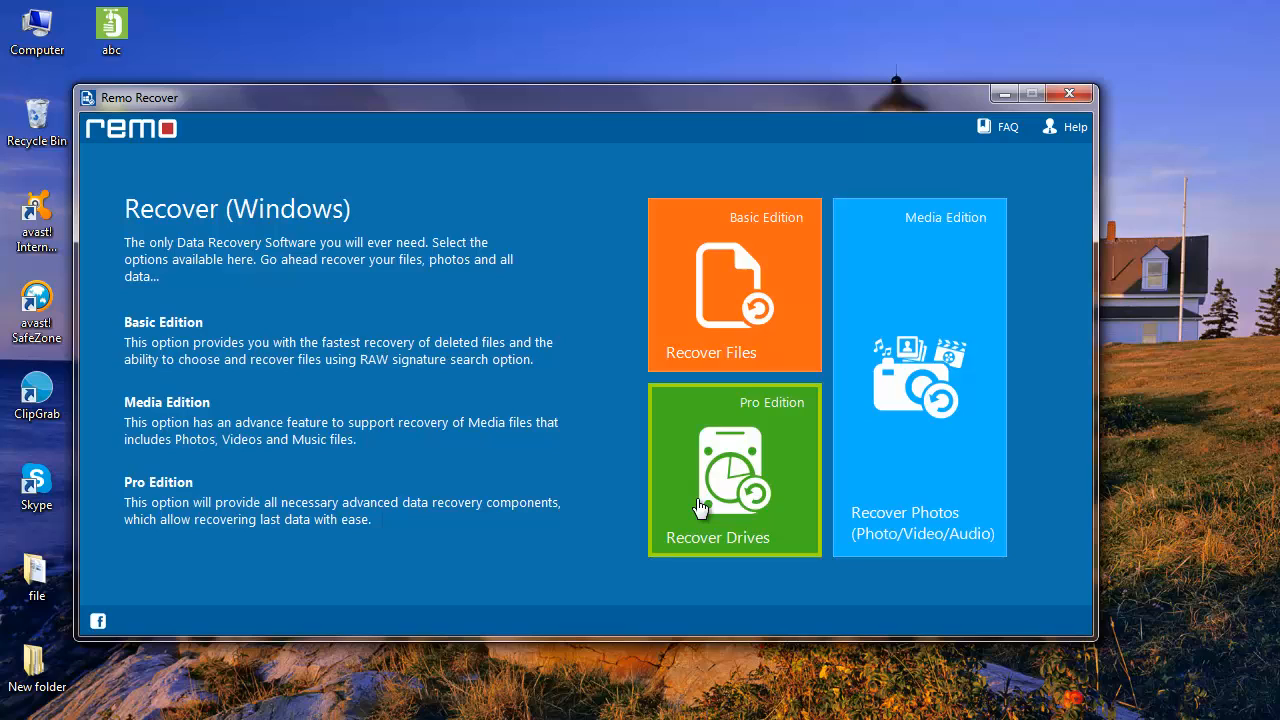
# Start Pro Edition drive recovery to list available drives and partitions.
pyautogui.click(734, 468)
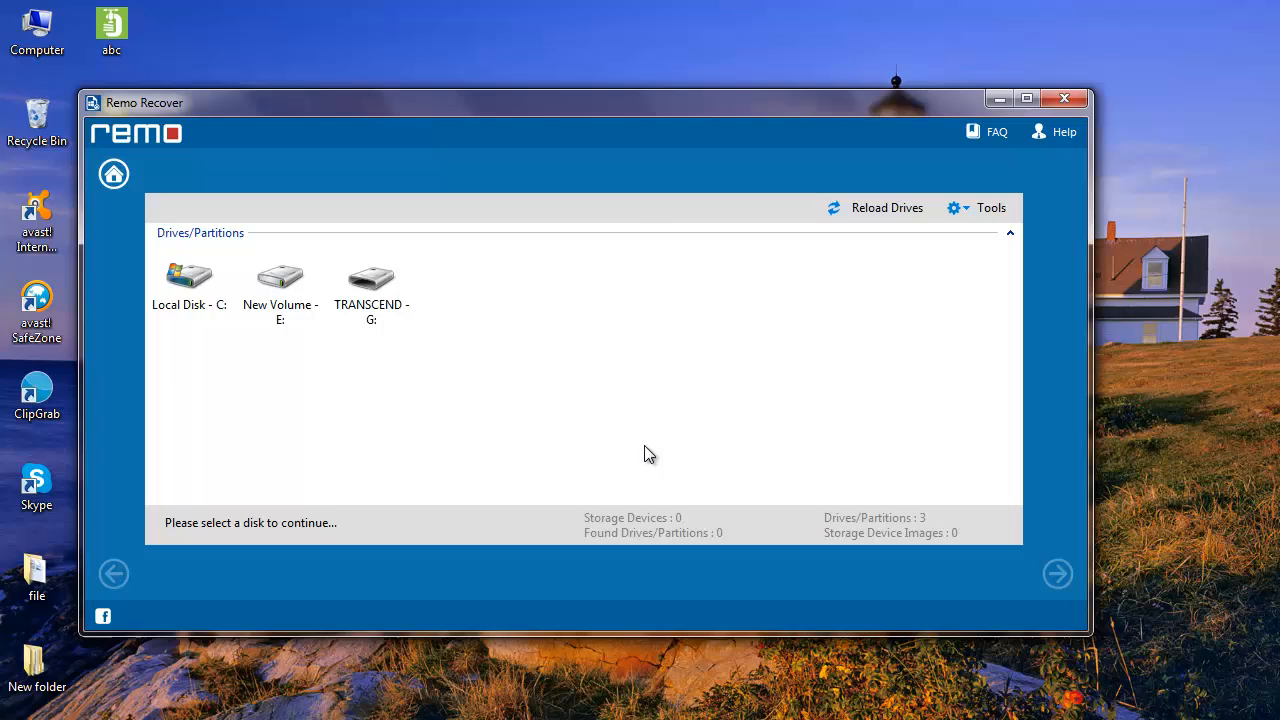
# Scan TRANSCEND - G: for lost partitions and continue with the found Disk - G, FAT32 - 1 partition.
pyautogui.click(372, 280)
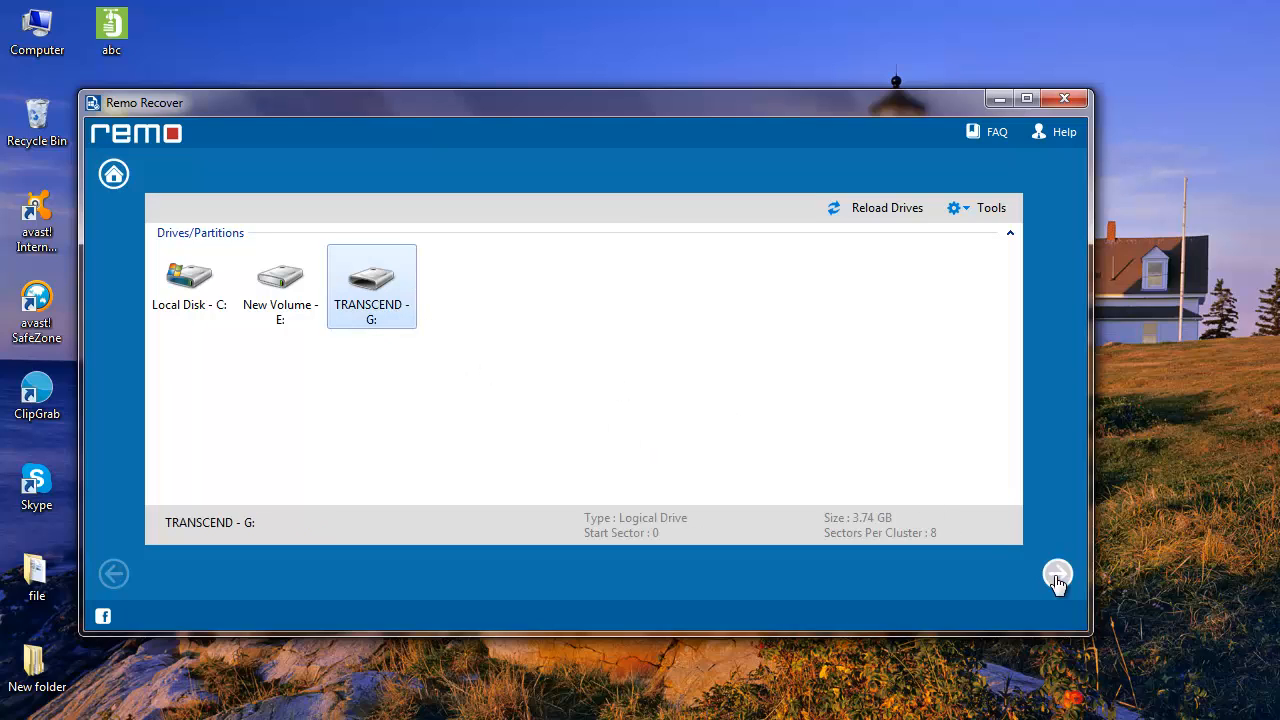
pyautogui.click(1056, 574)
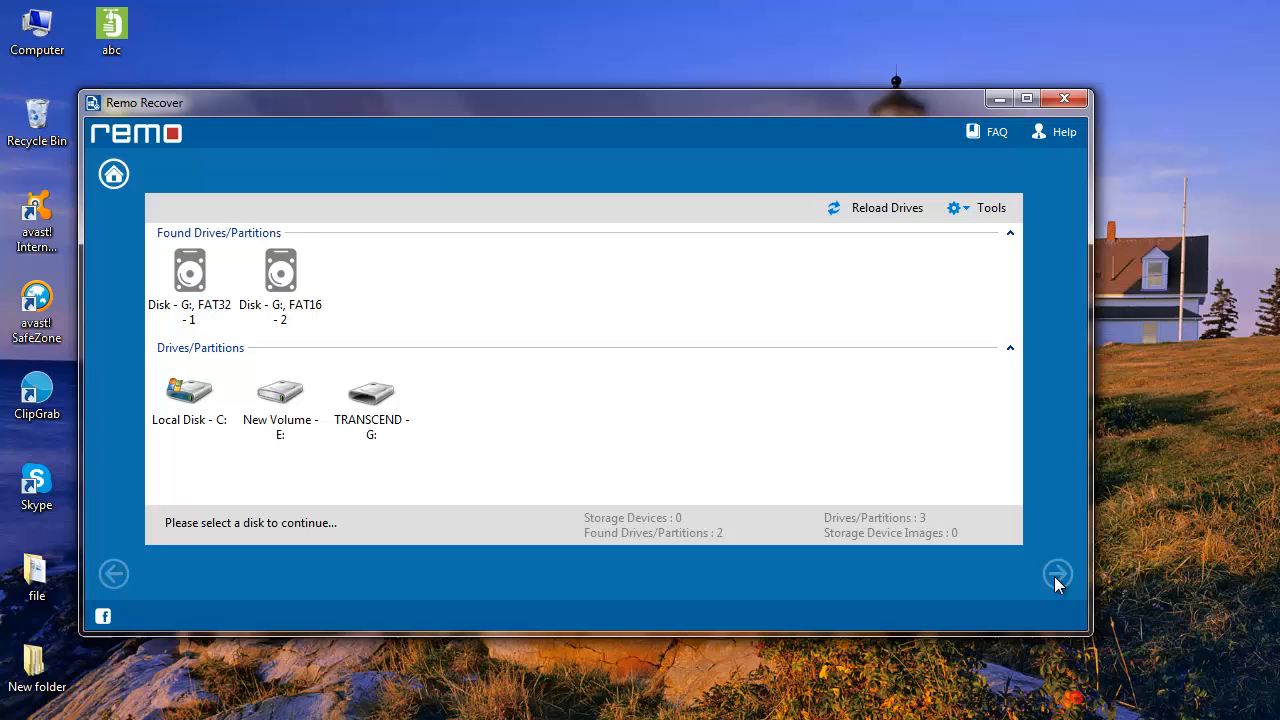
pyautogui.click(372, 390)
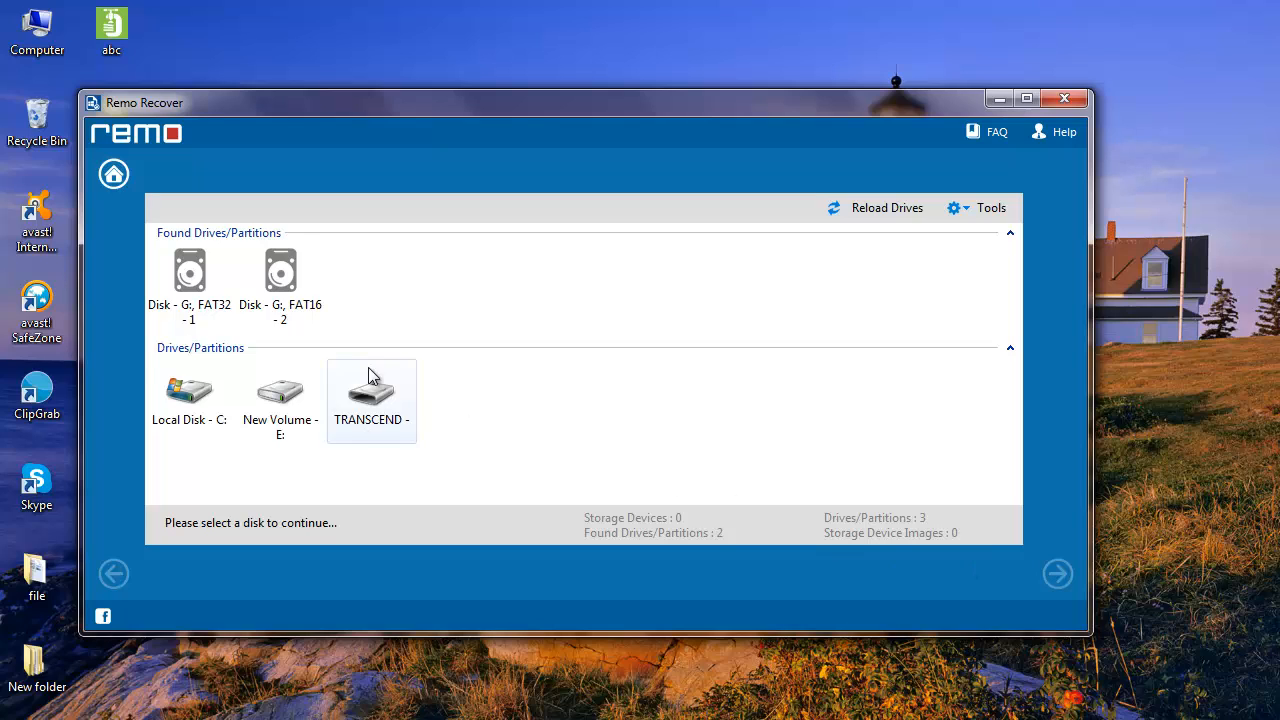
pyautogui.click(188, 280)
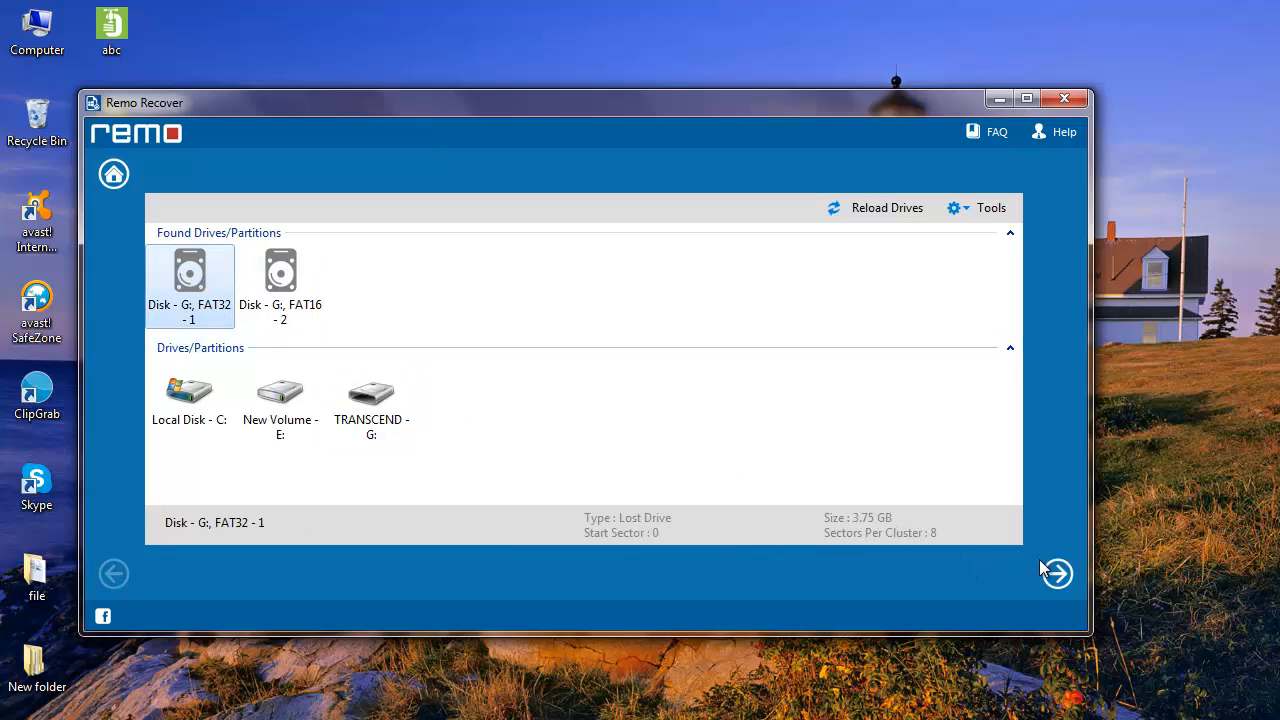
pyautogui.click(1056, 572)
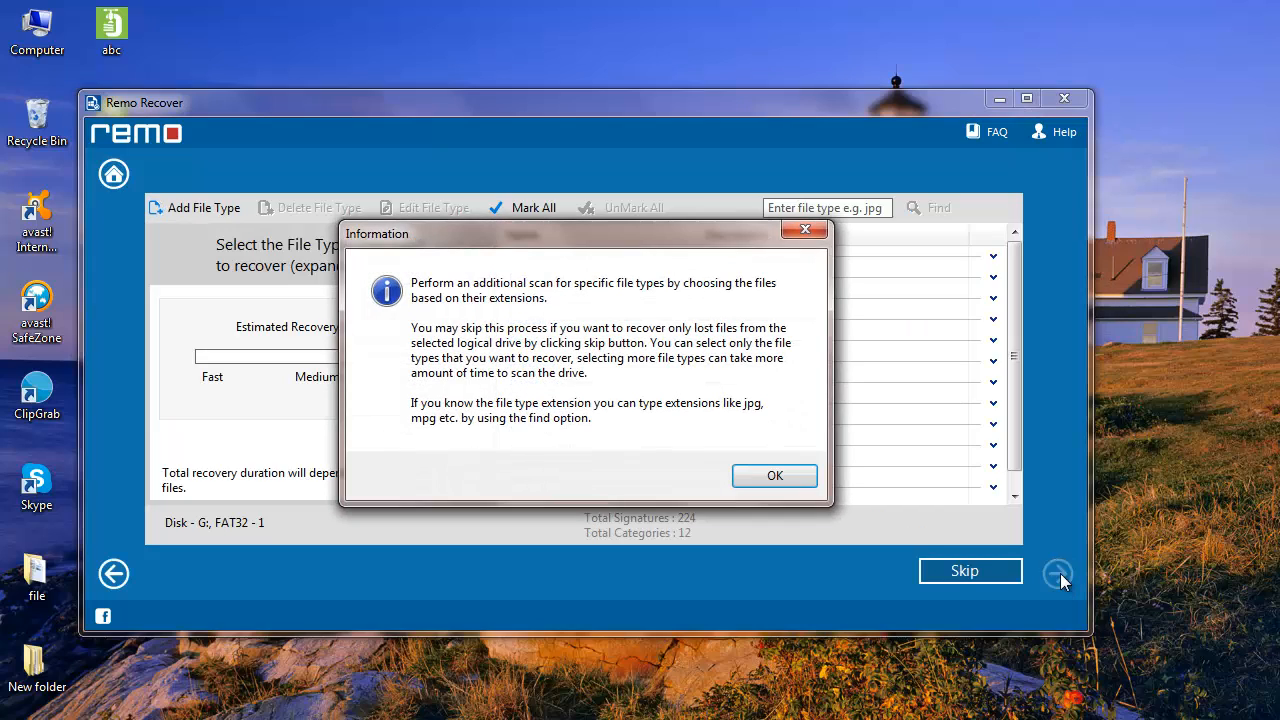
# Choose .mp3 under Music and Video as the file type and scan the FAT32 partition.
pyautogui.click(774, 476)
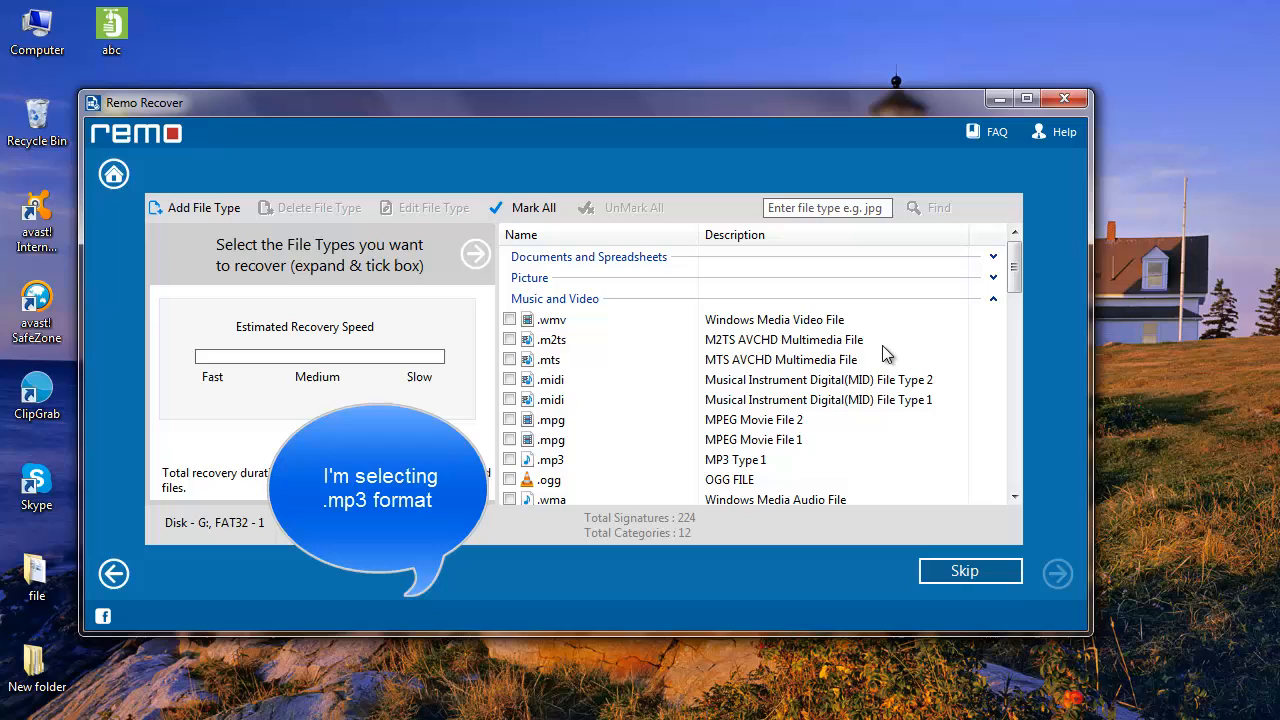
pyautogui.click(510, 458)
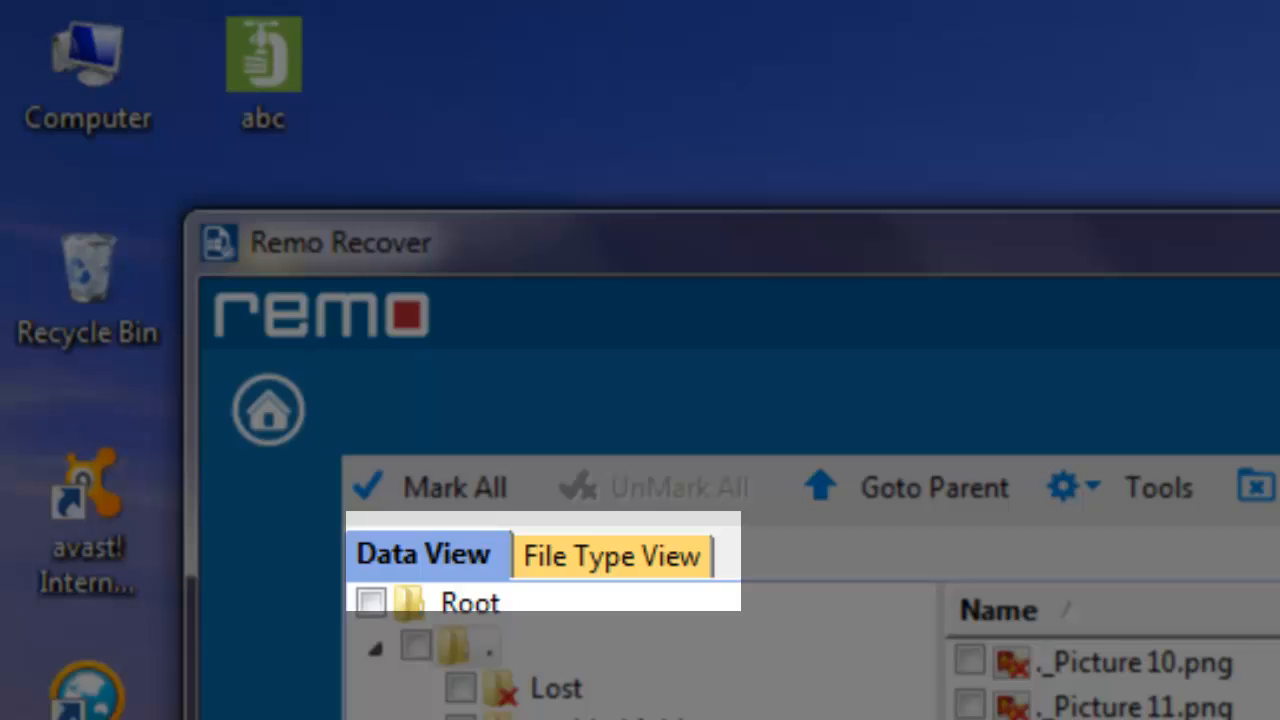
# In File Type View mark mp3[17], skip saving the session, and reach the save options.
pyautogui.click(610, 556)
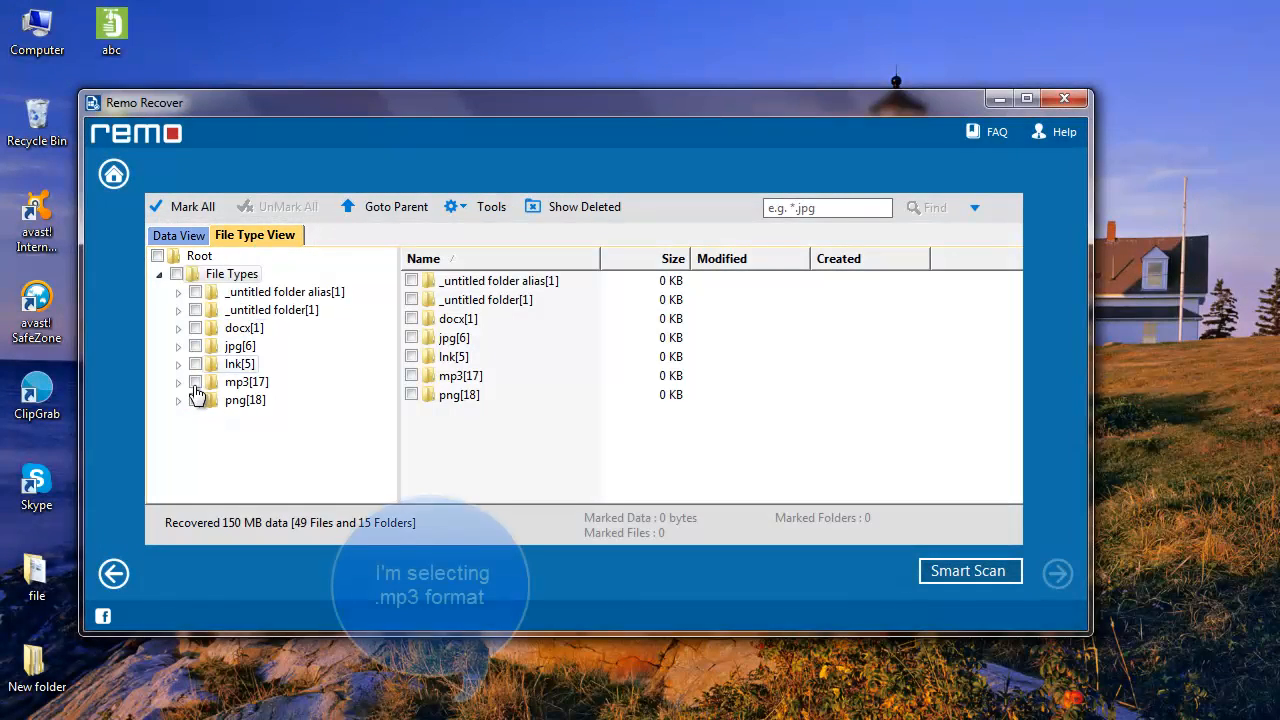
pyautogui.click(196, 380)
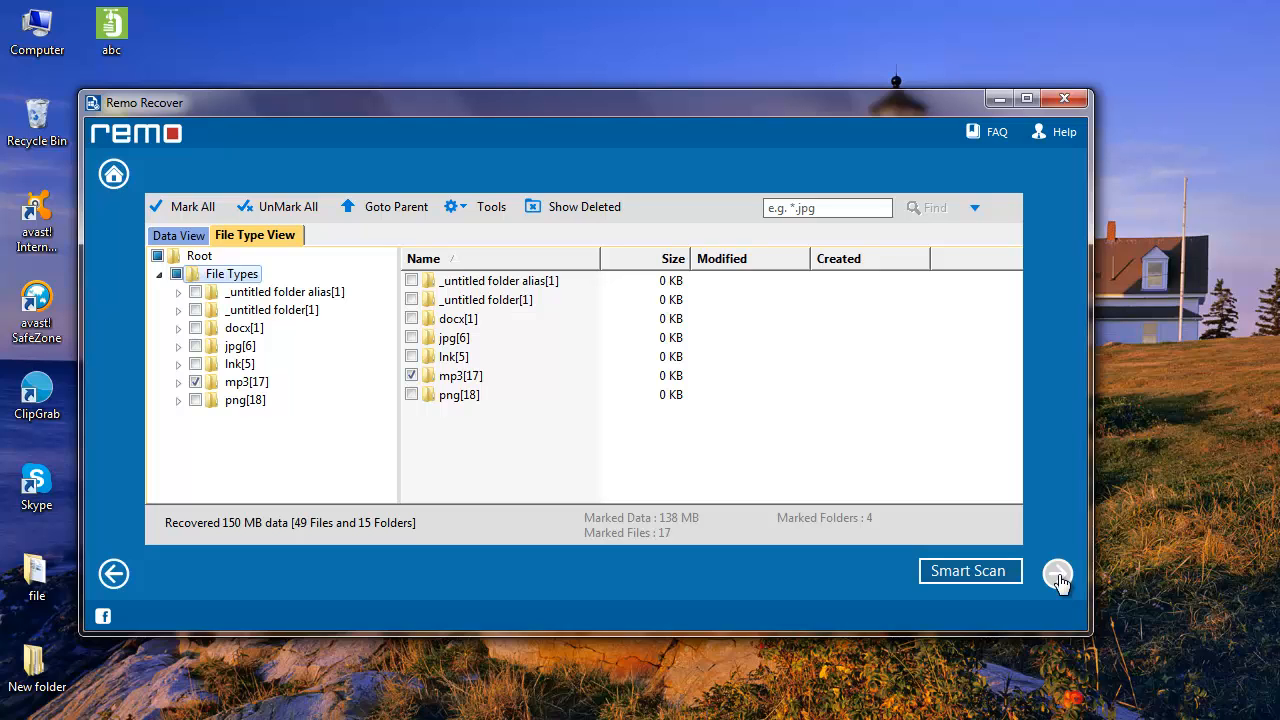
pyautogui.click(1056, 572)
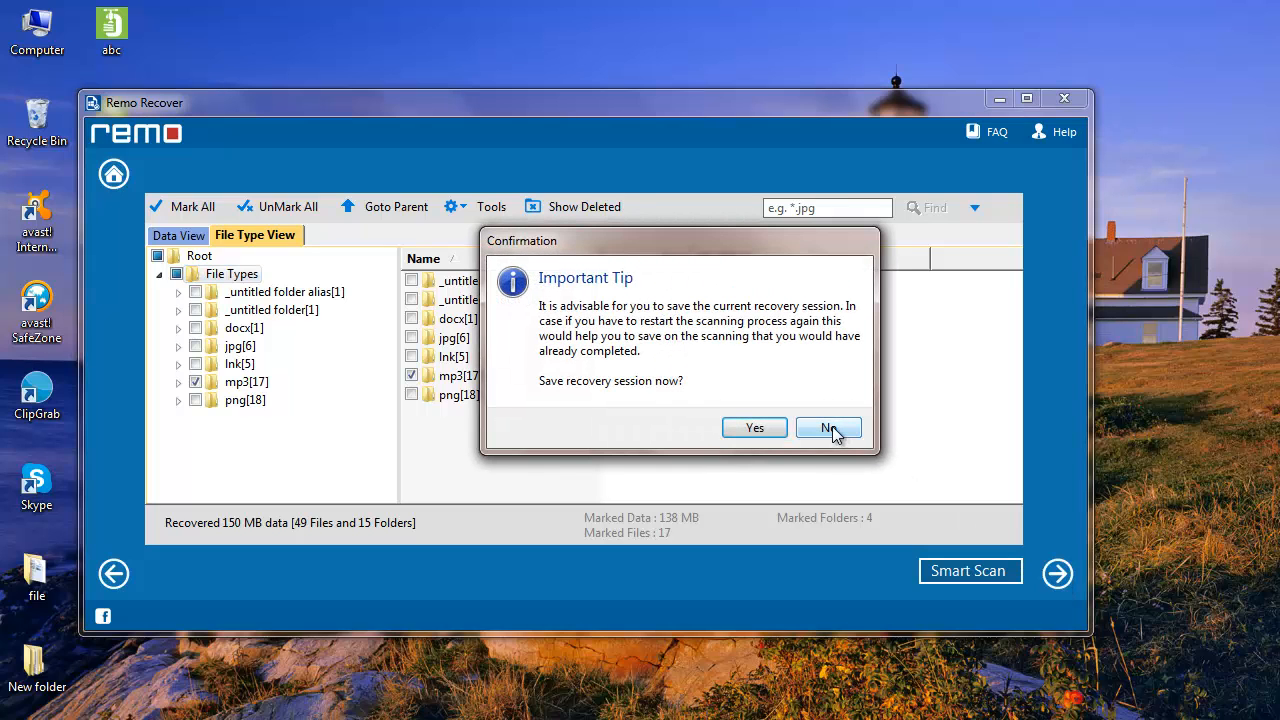
pyautogui.click(828, 428)
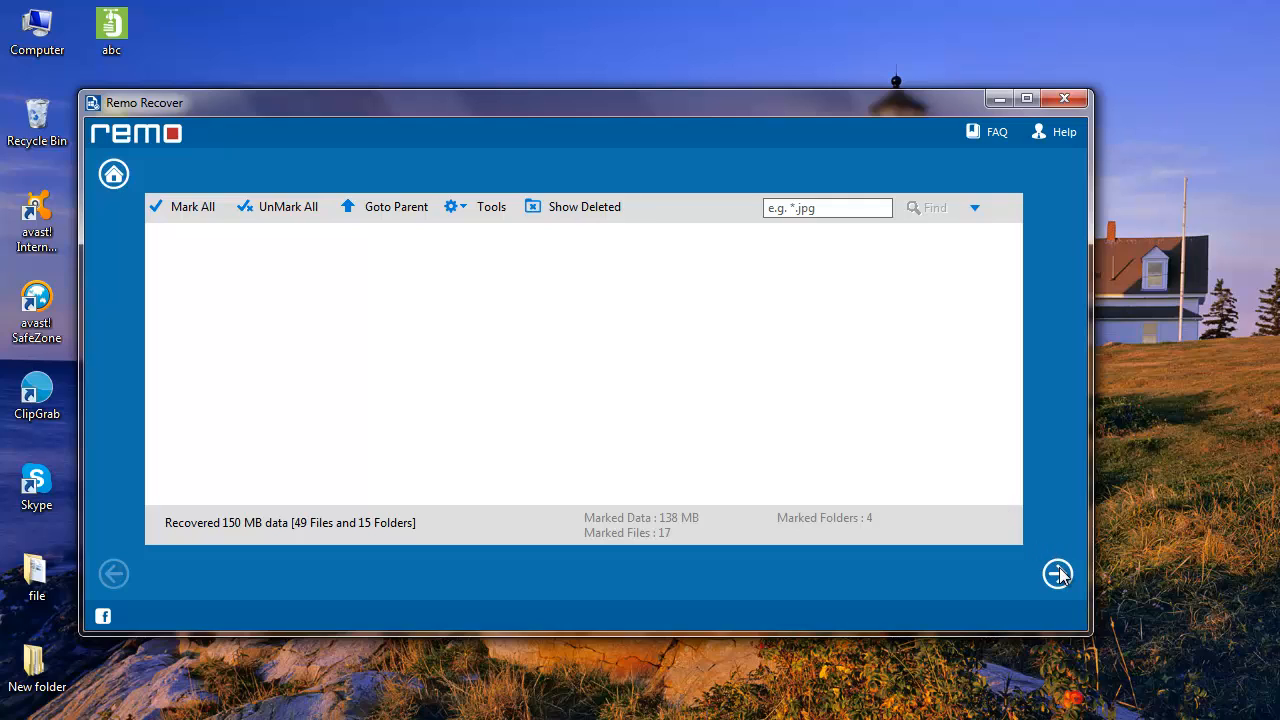
pyautogui.click(1056, 572)
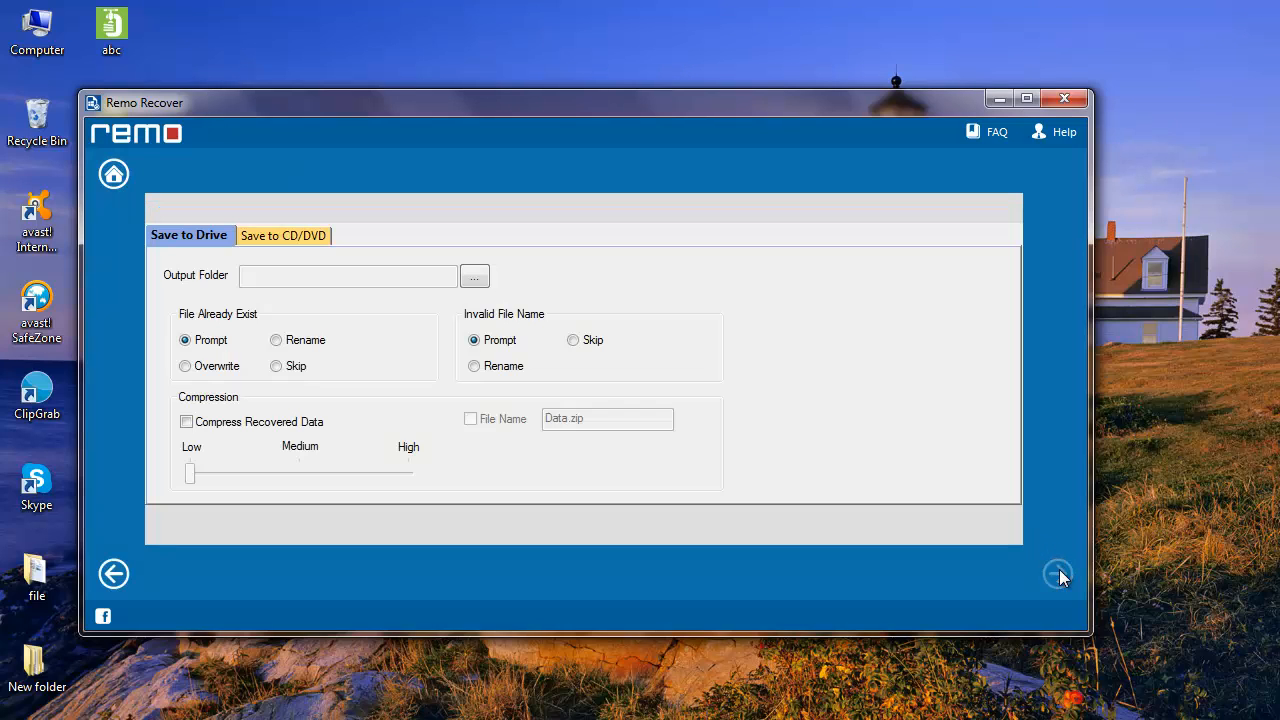
# Set the desktop New folder as the output folder and save the marked mp3 files there.
pyautogui.click(474, 276)
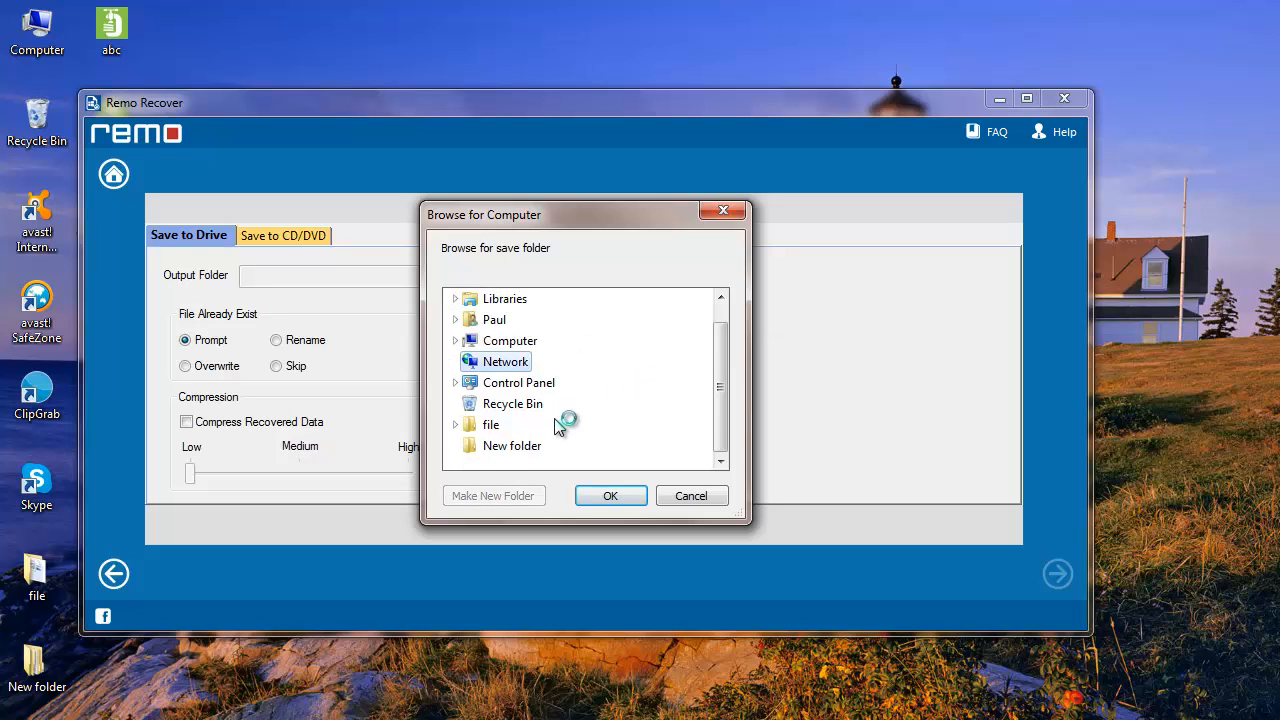
pyautogui.click(512, 444)
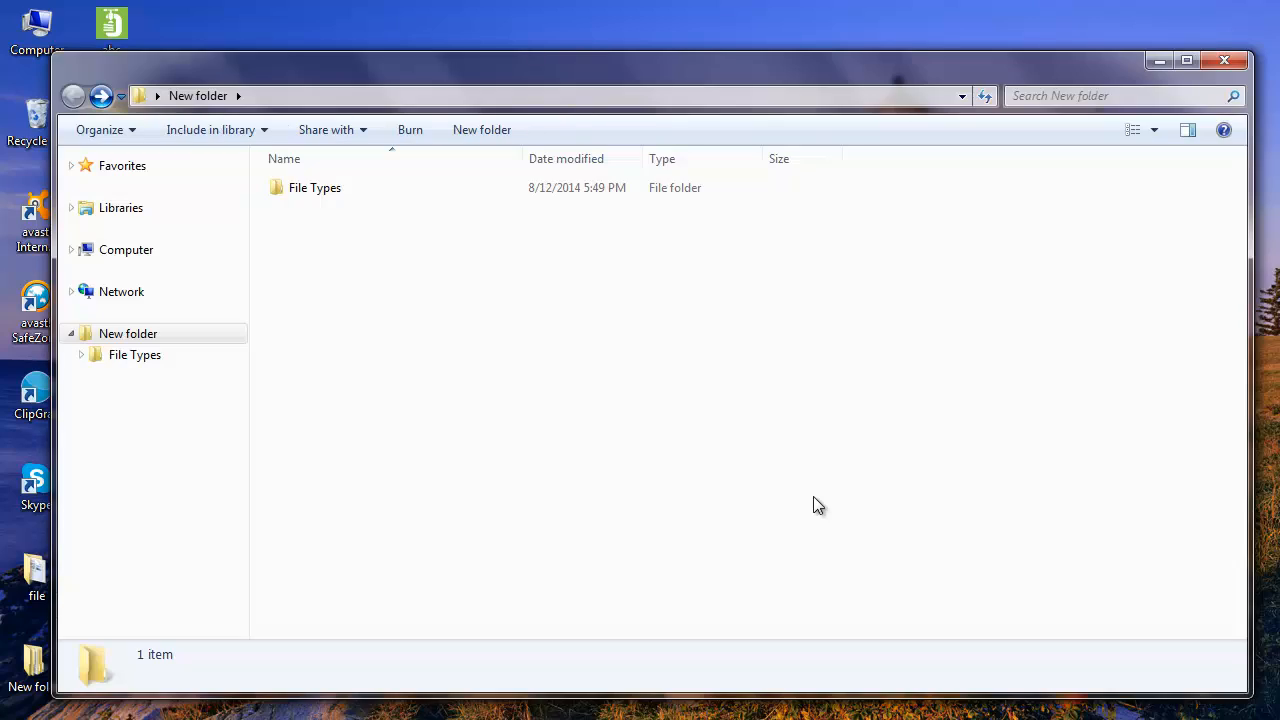
# Browse New folder > File Types > mp3[1-17] to check the 17 recovered songs, then go back.
pyautogui.click(72, 332)
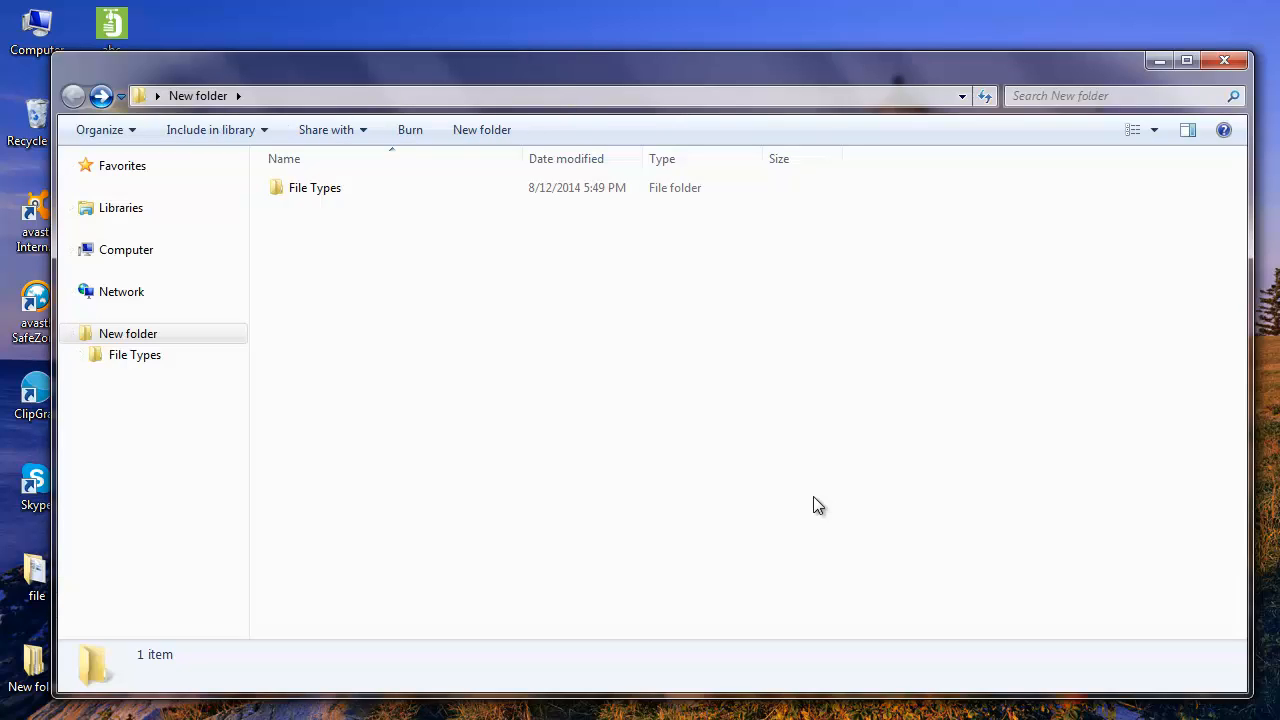
pyautogui.click(316, 188)
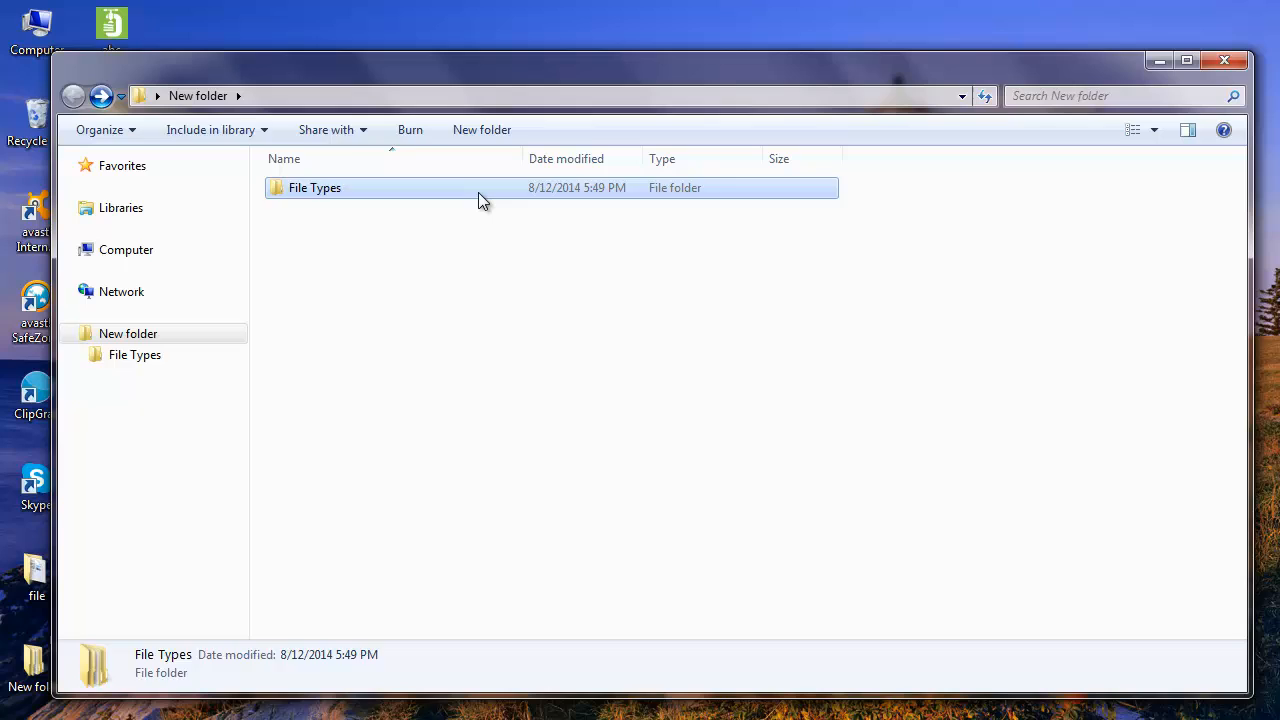
pyautogui.doubleClick(314, 188)
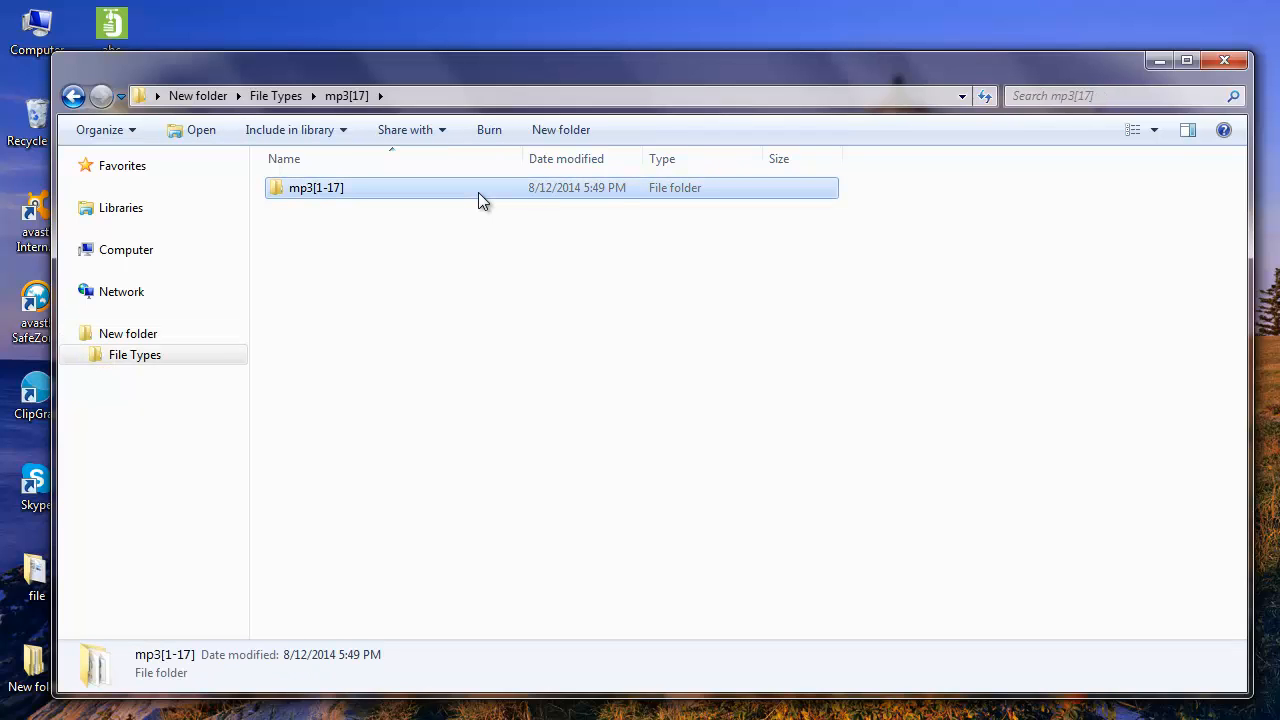
pyautogui.doubleClick(316, 188)
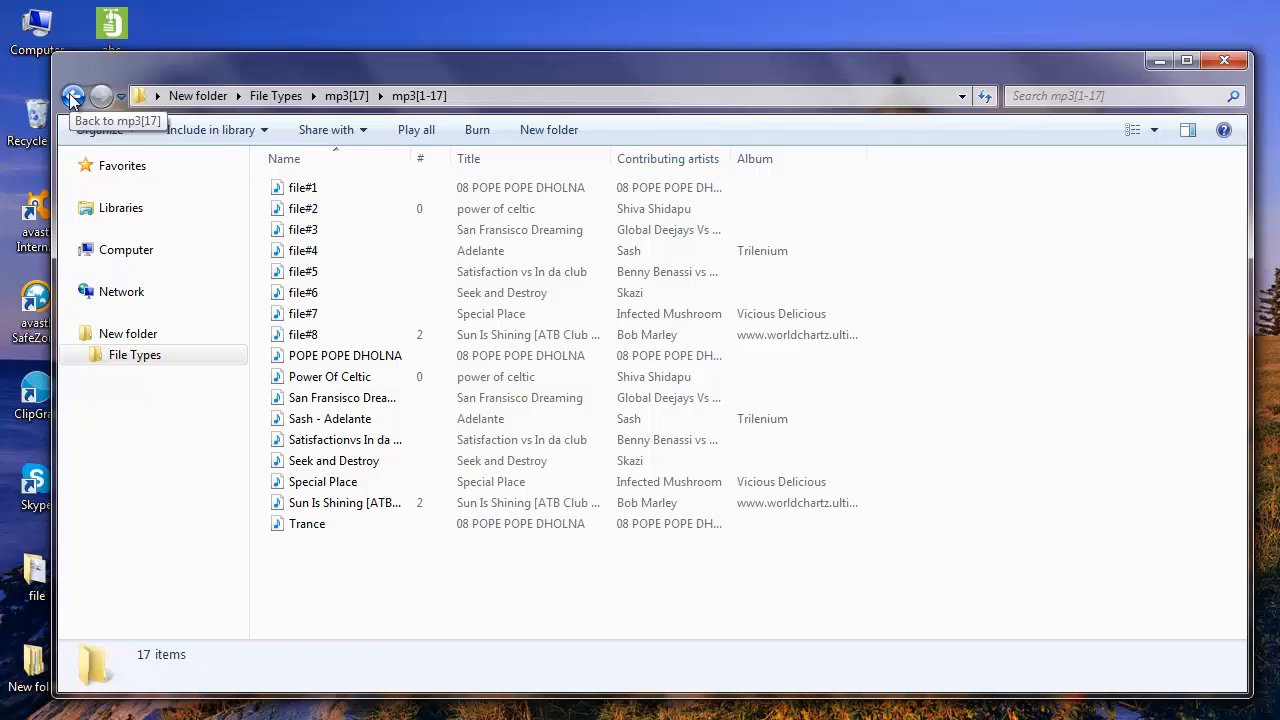
pyautogui.click(72, 96)
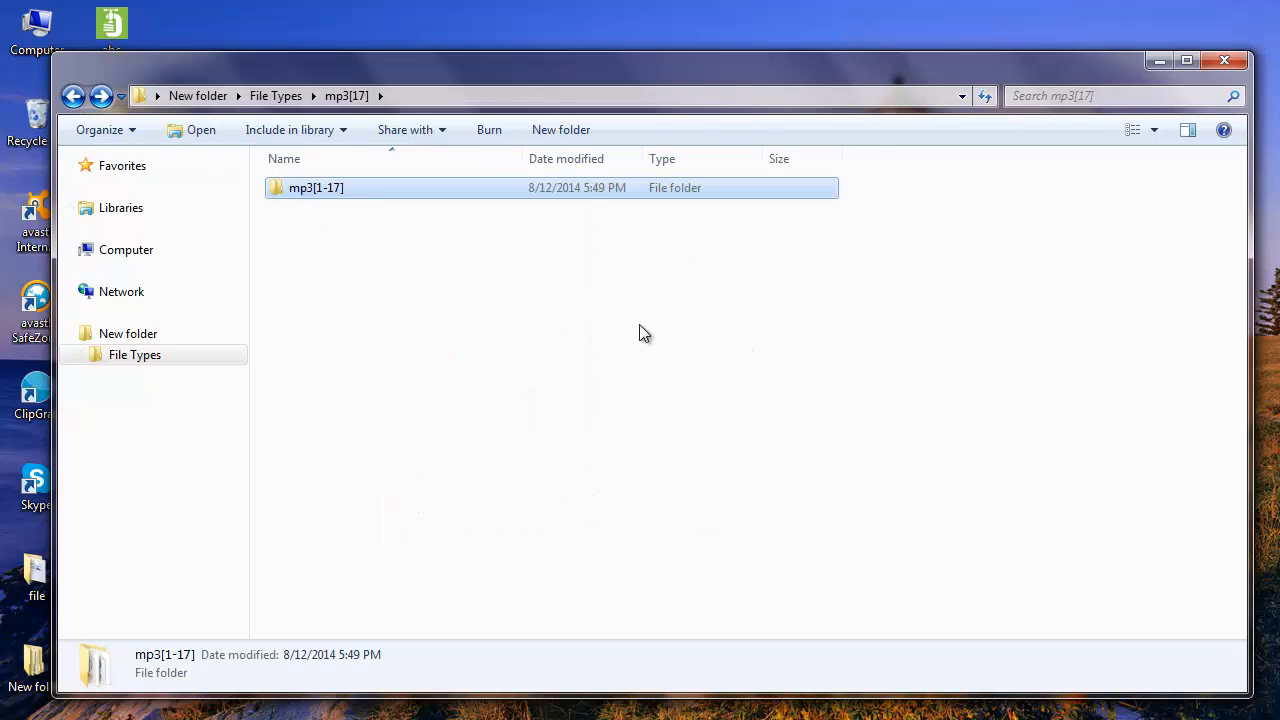
pyautogui.click(644, 332)
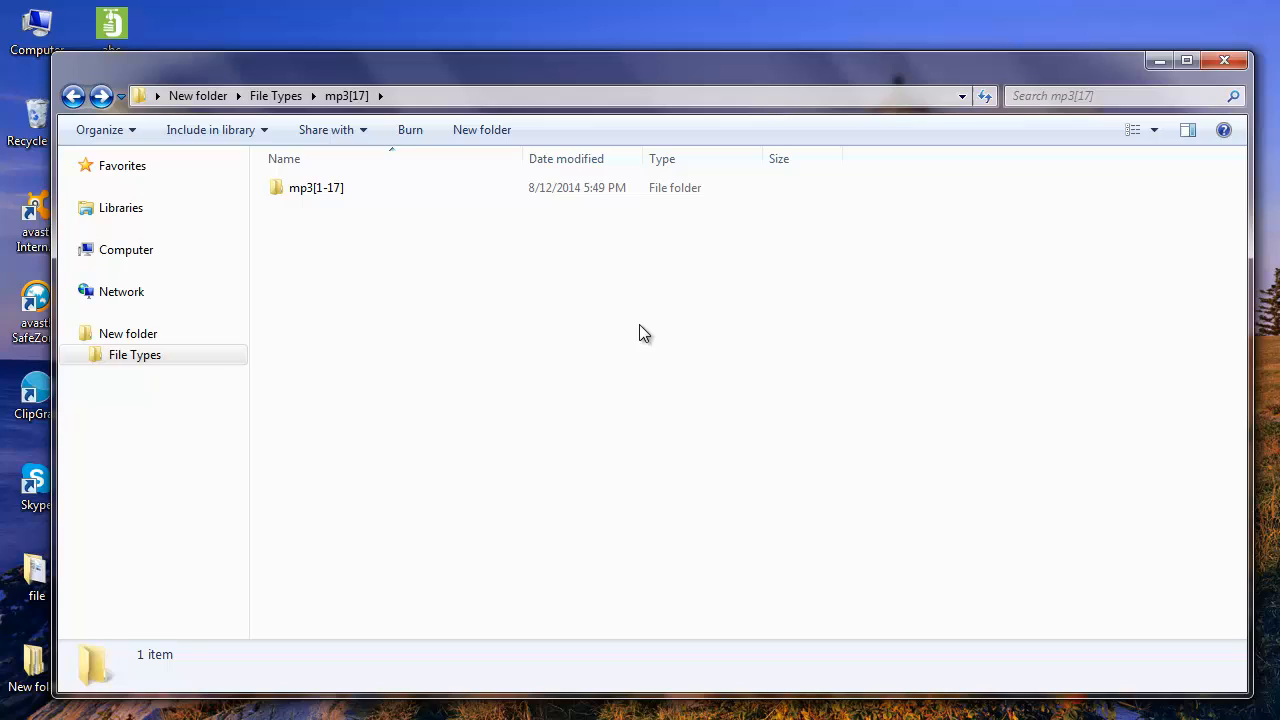